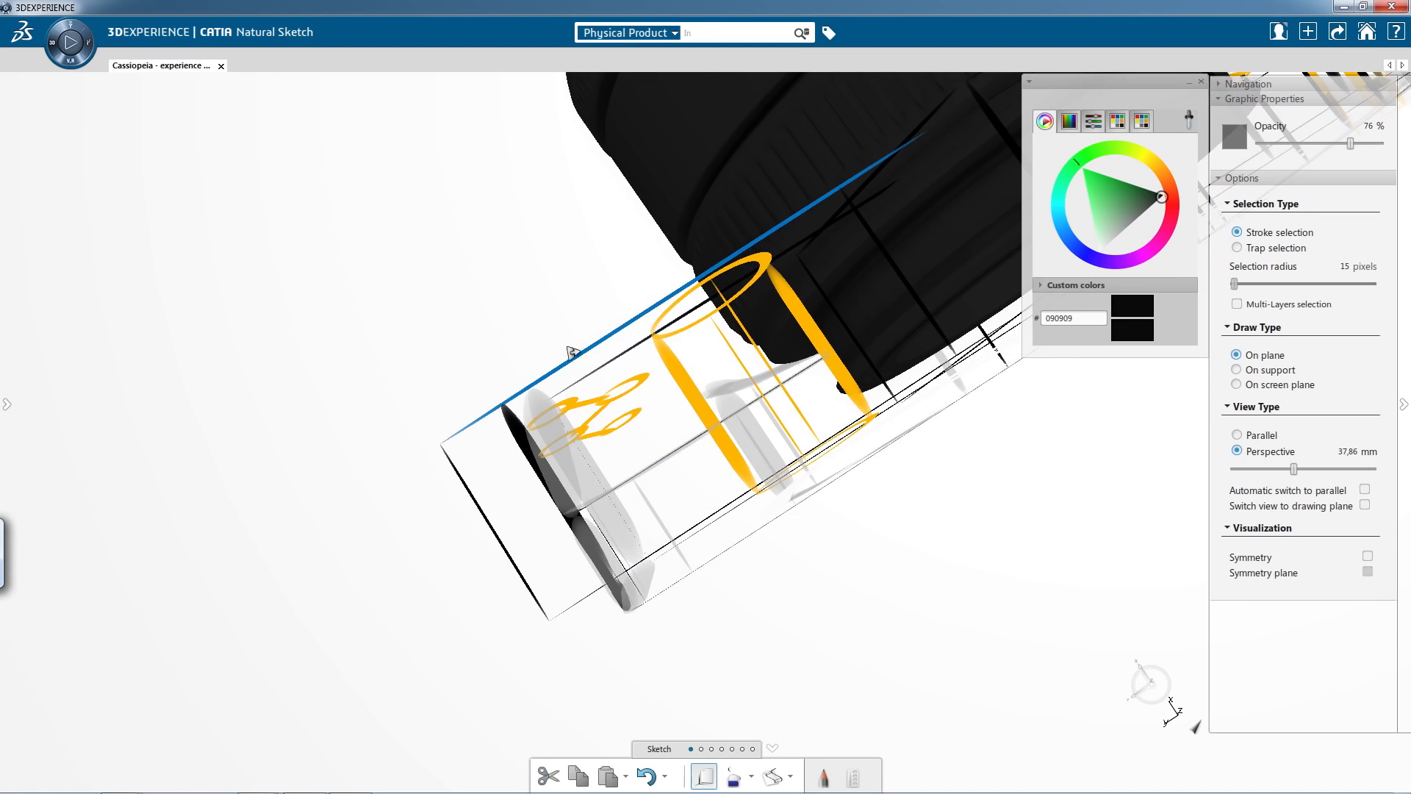
- Switch to the second document tab showing the hexagon-patterned vase and ring camera sketch
drag(566, 351, 594, 356)
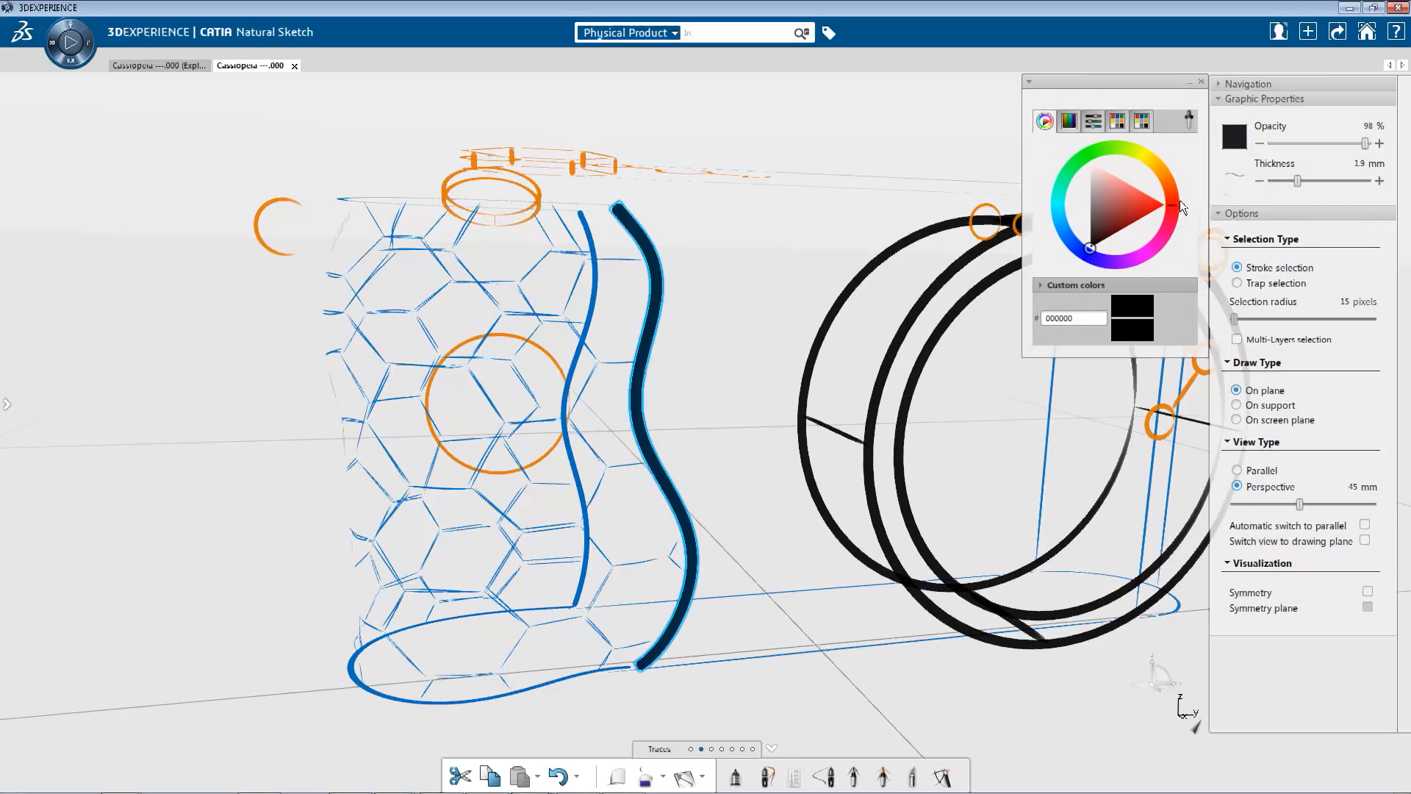
click(1145, 194)
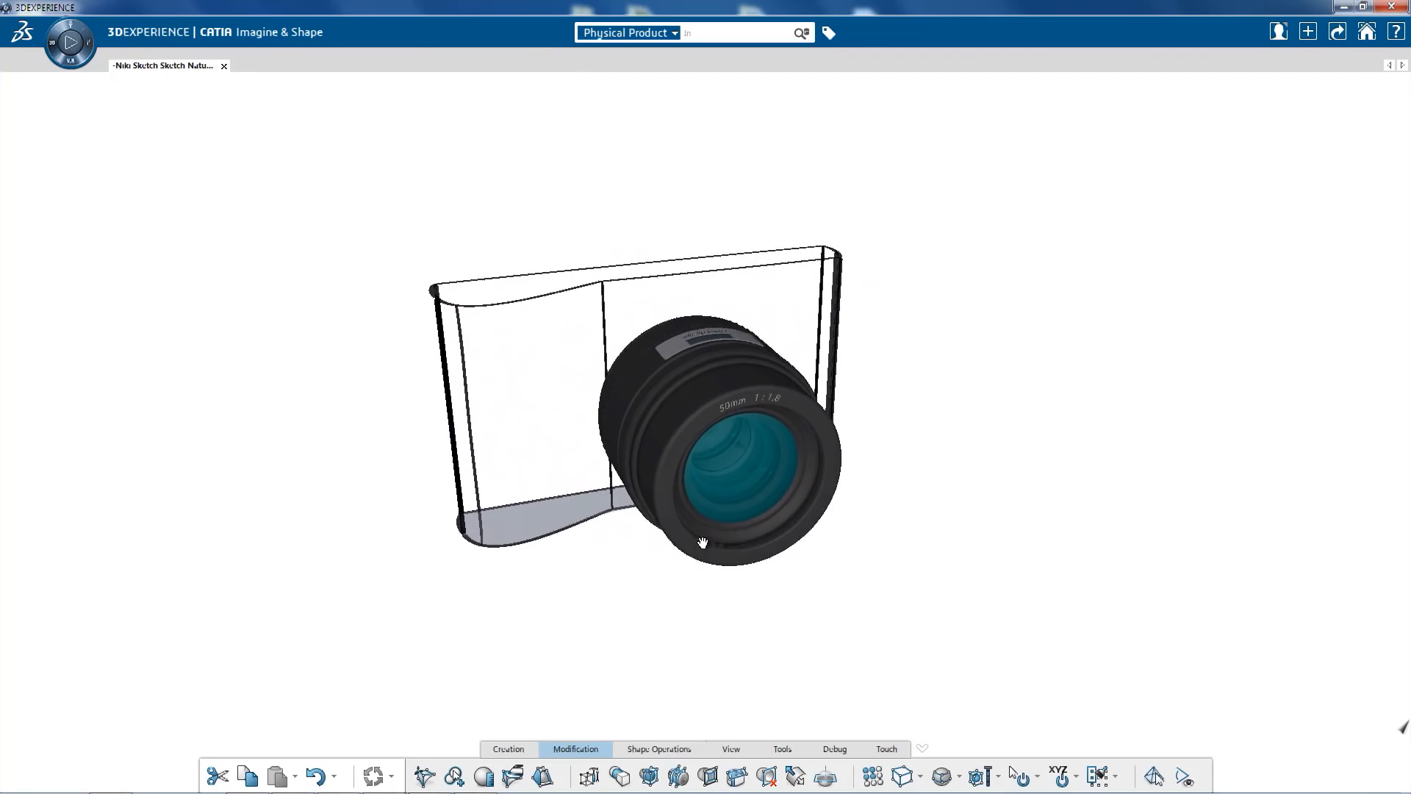
drag(702, 542, 720, 441)
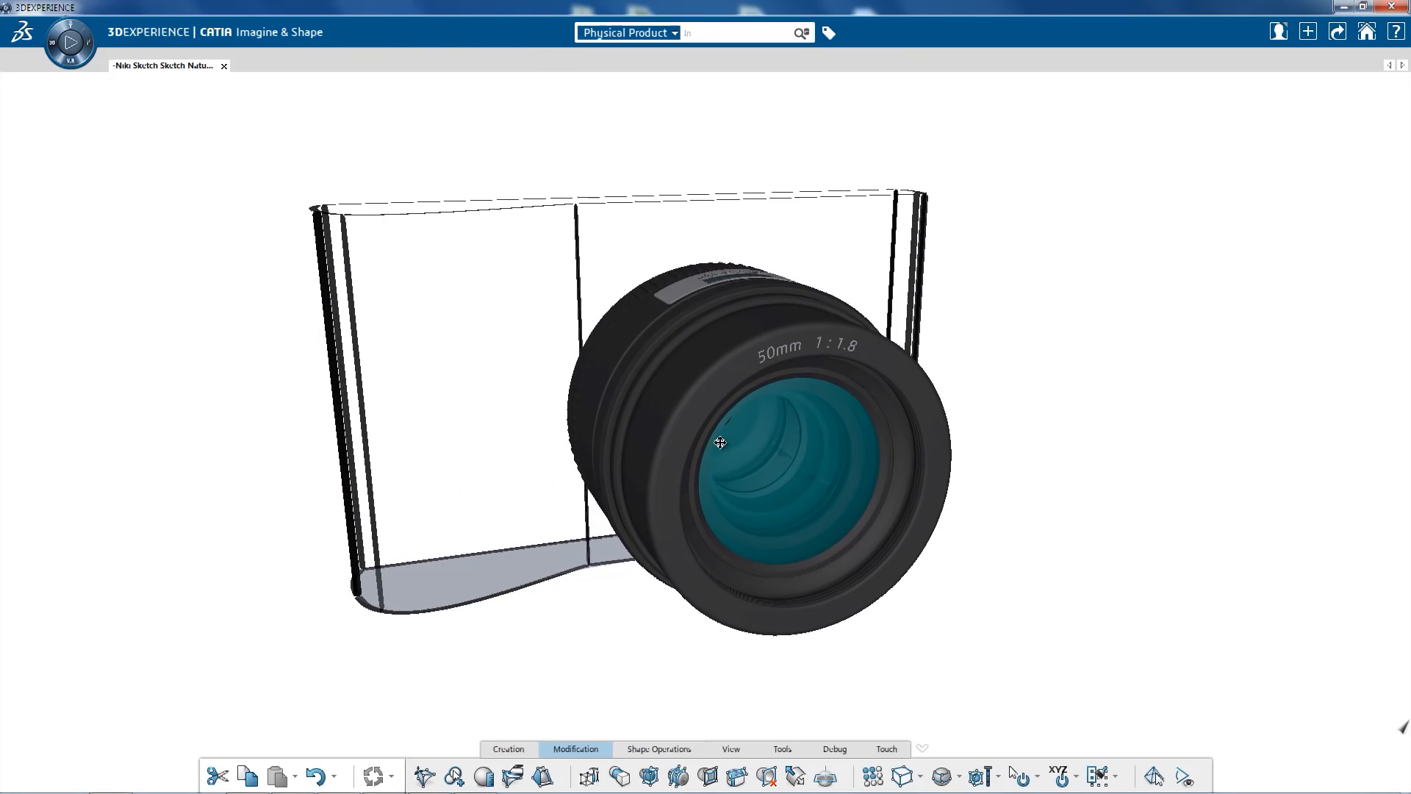